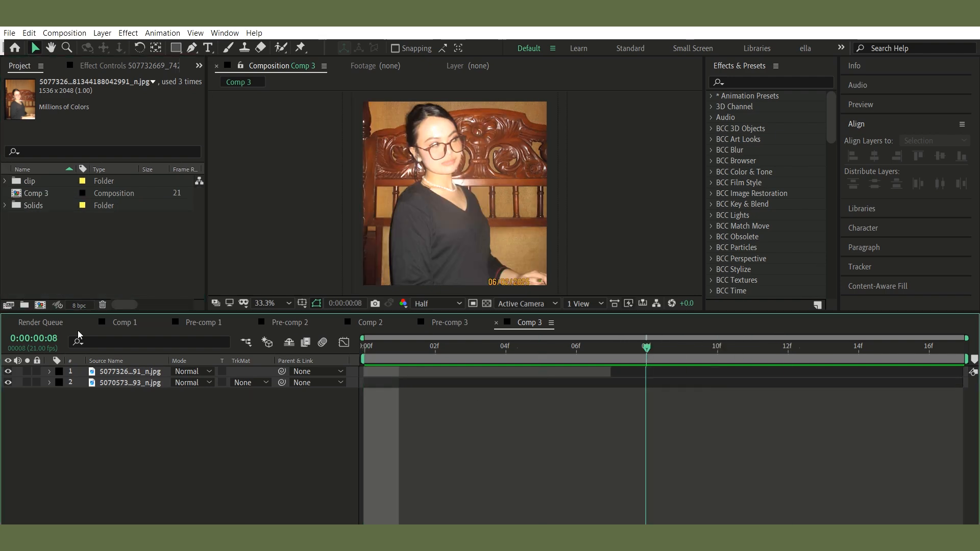
# Pre-compose the top JPG layer in Comp 3 into a nested composition
pyautogui.moveTo(645, 346); pyautogui.dragTo(575, 346)
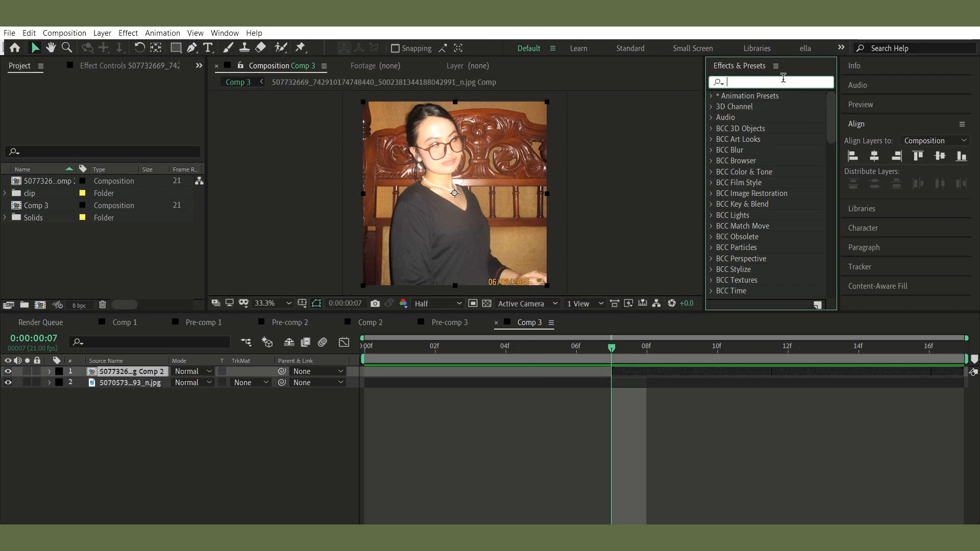
# Apply Linear Wipe to the precomp and keyframe Transition Completion at frames 7 and 8
pyautogui.write('linear')
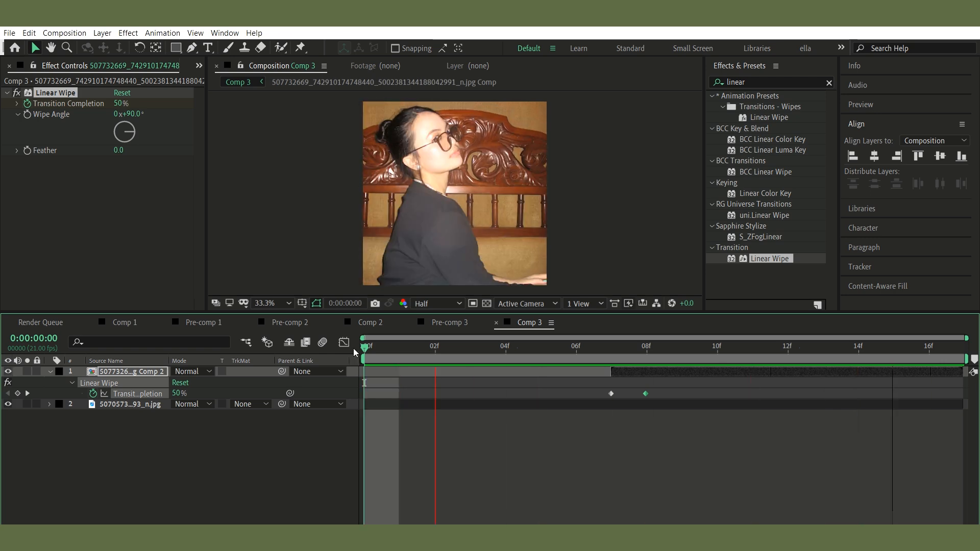
pyautogui.click(646, 346)
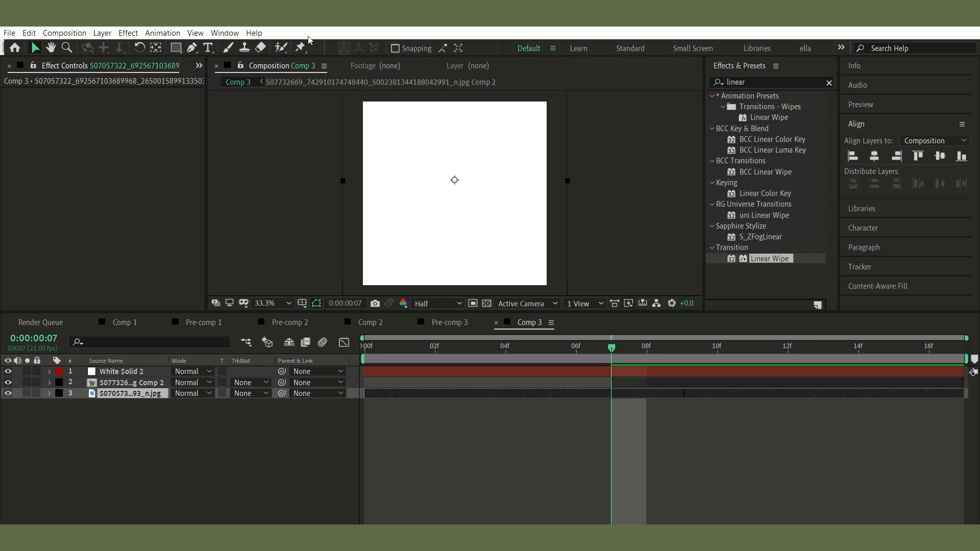
# Mask the new white solid with a rectangle covering the left half of the frame
pyautogui.click(121, 371)
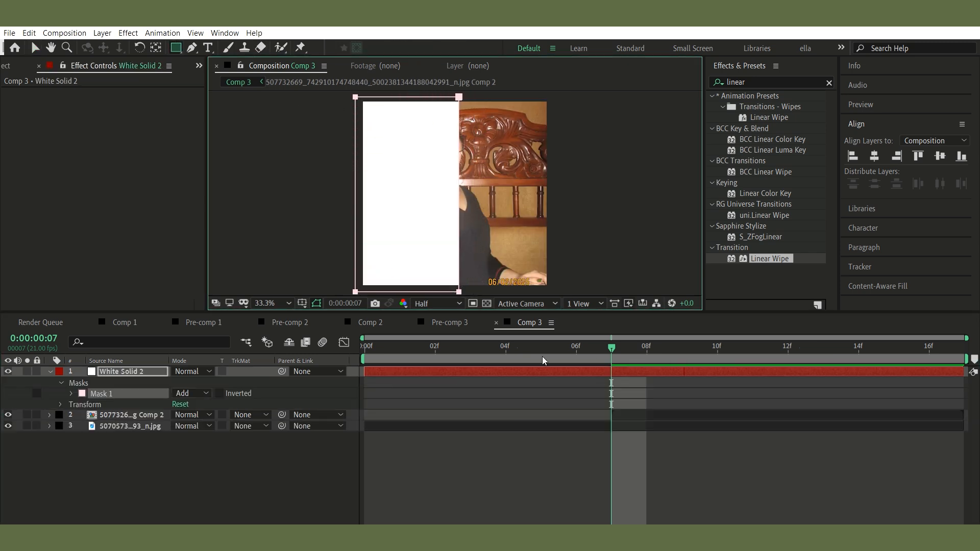
# Trim the white solid to one frame, duplicate it, and offset the copy by a frame
pyautogui.click(681, 347)
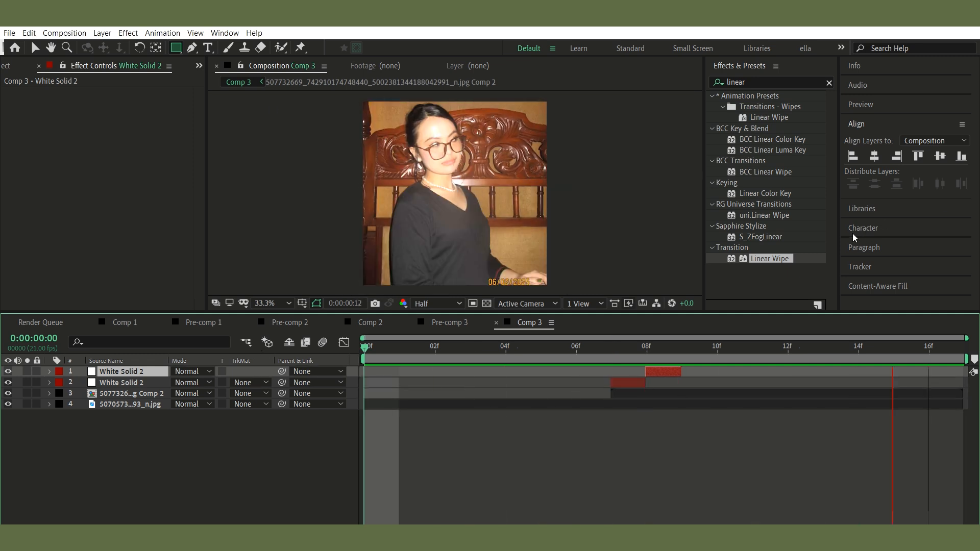
pyautogui.click(788, 346)
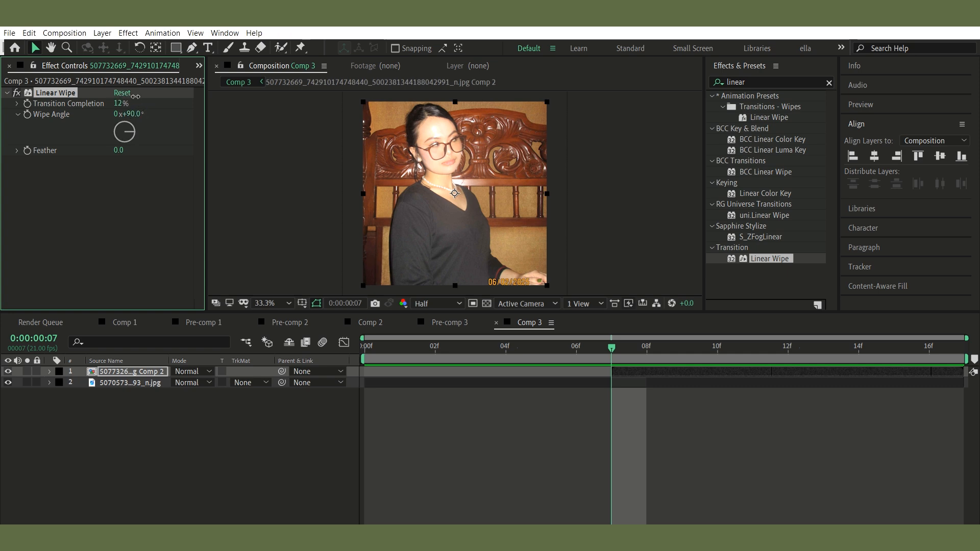
# Delete the white solids, then scrub Transition Completion and tilt Wipe Angle diagonally
pyautogui.moveTo(121, 104); pyautogui.dragTo(134, 103)
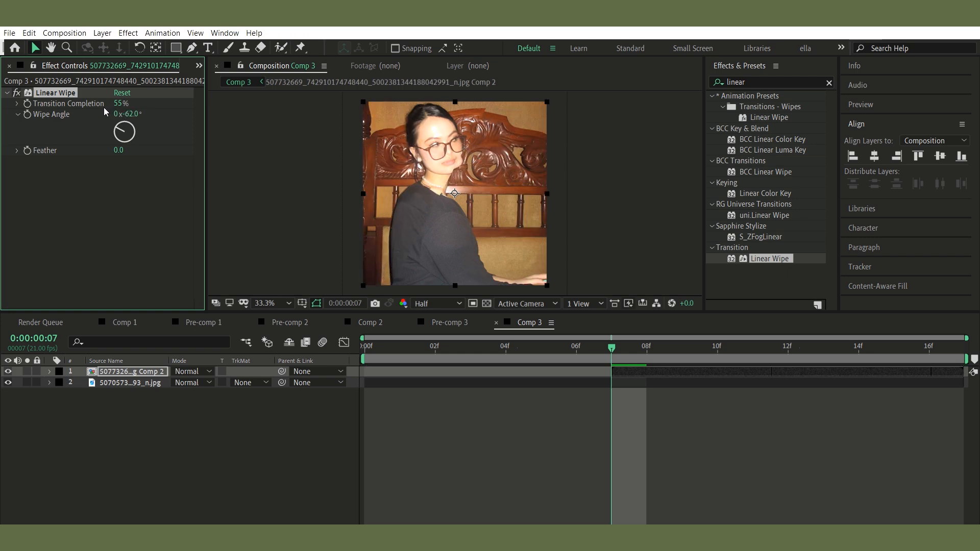
pyautogui.moveTo(127, 114); pyautogui.dragTo(139, 114)
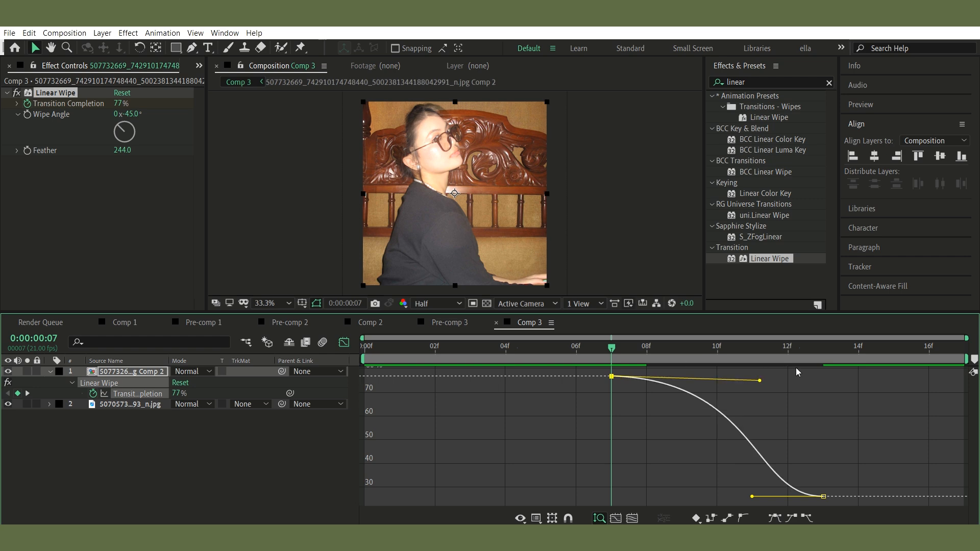
# Set Feather 244 and Wipe Angle -45, then ease Transition Completion in the Graph Editor
pyautogui.moveTo(758, 379); pyautogui.dragTo(814, 366)
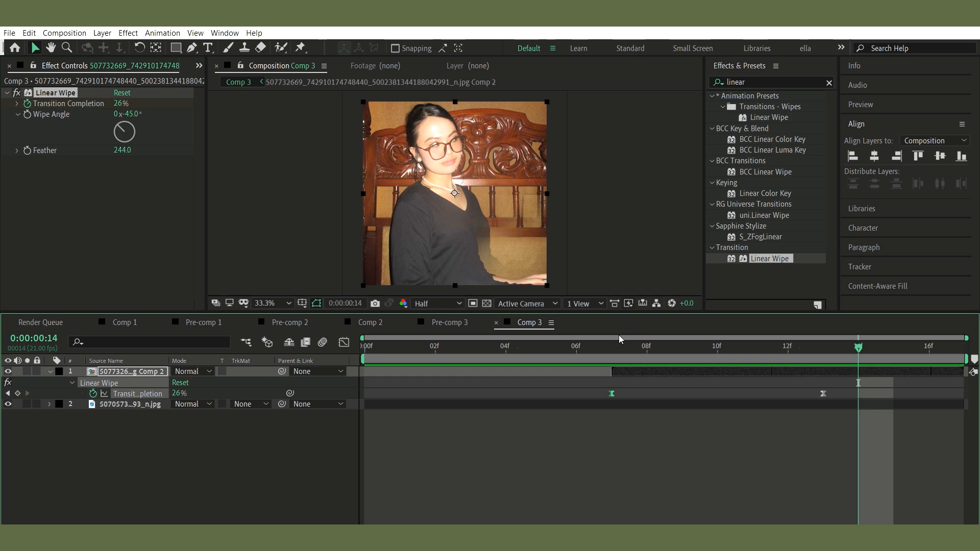
pyautogui.moveTo(869, 339)
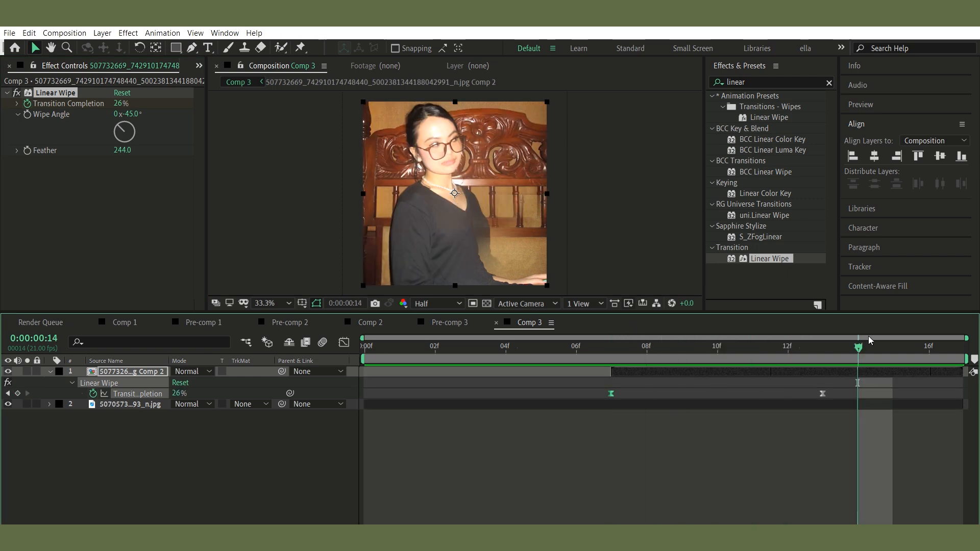